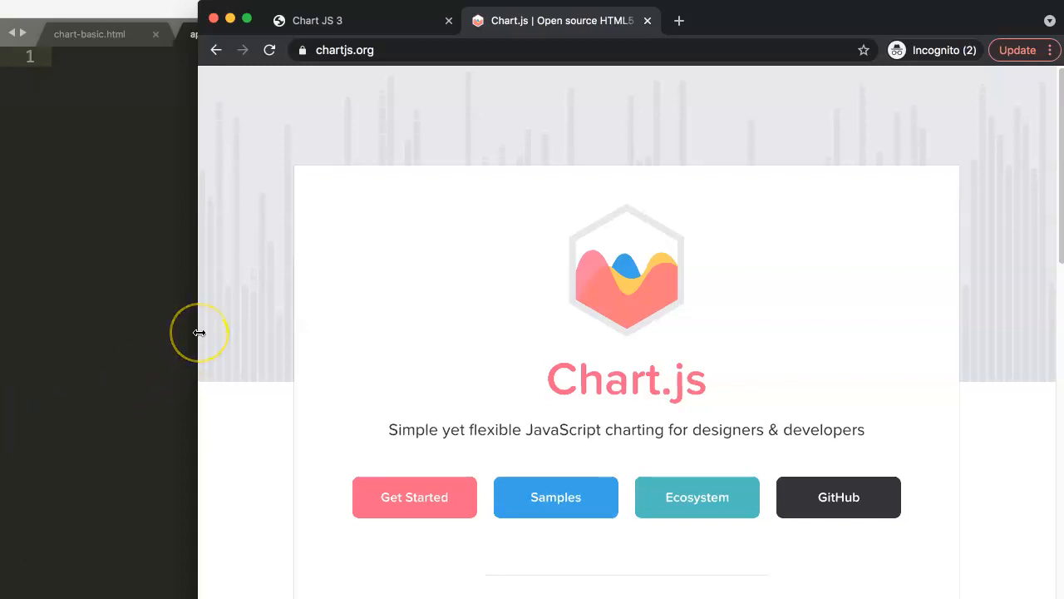
mouse_move(209, 332)
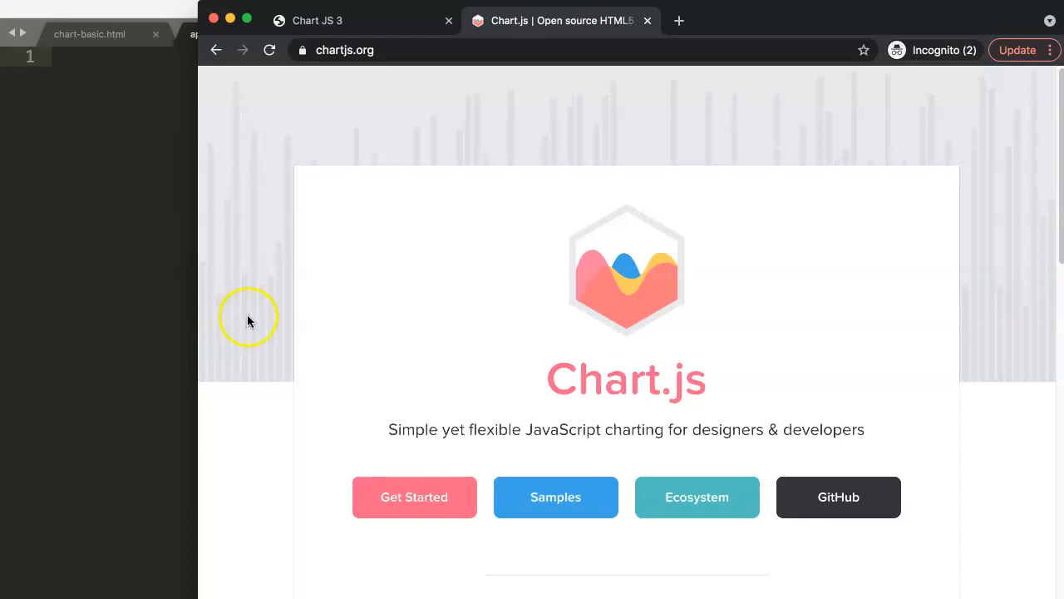
mouse_move(333, 259)
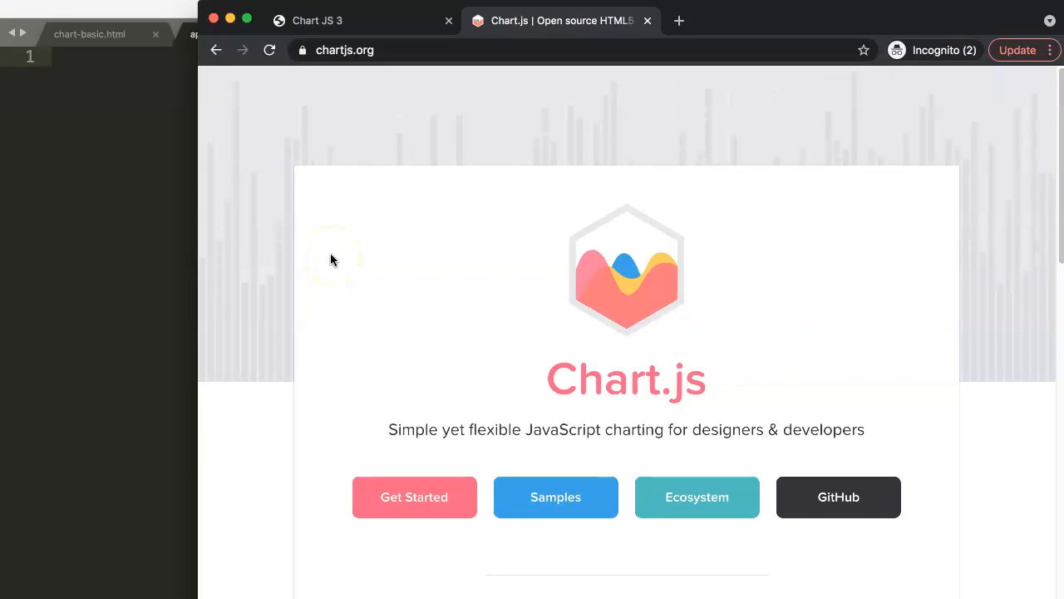
Step: Look over the local chart page, chart-basic.html and the empty app.js before heading to the docs
left_click(339, 20)
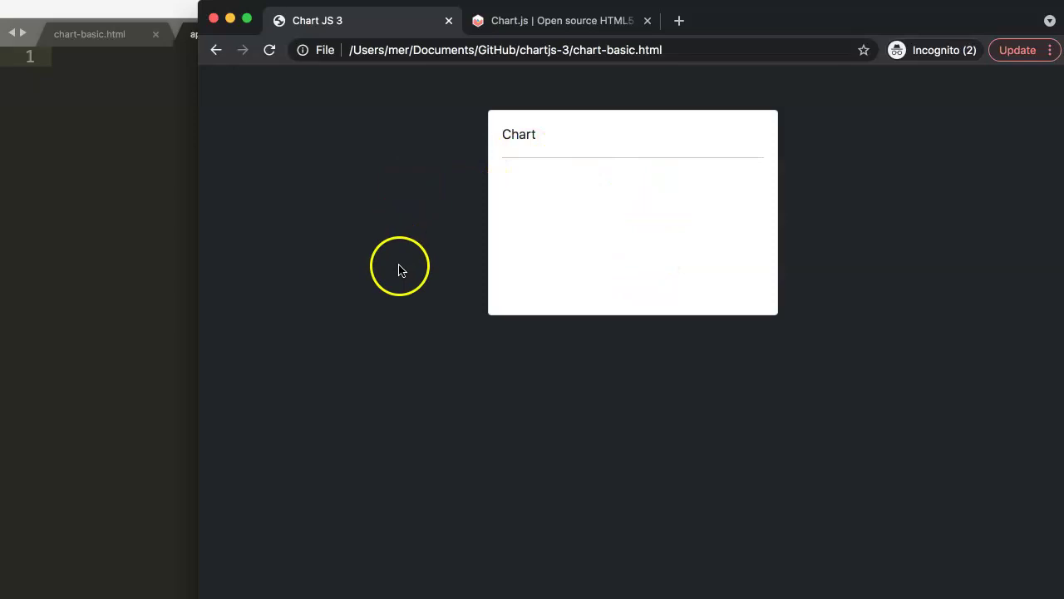
mouse_move(384, 276)
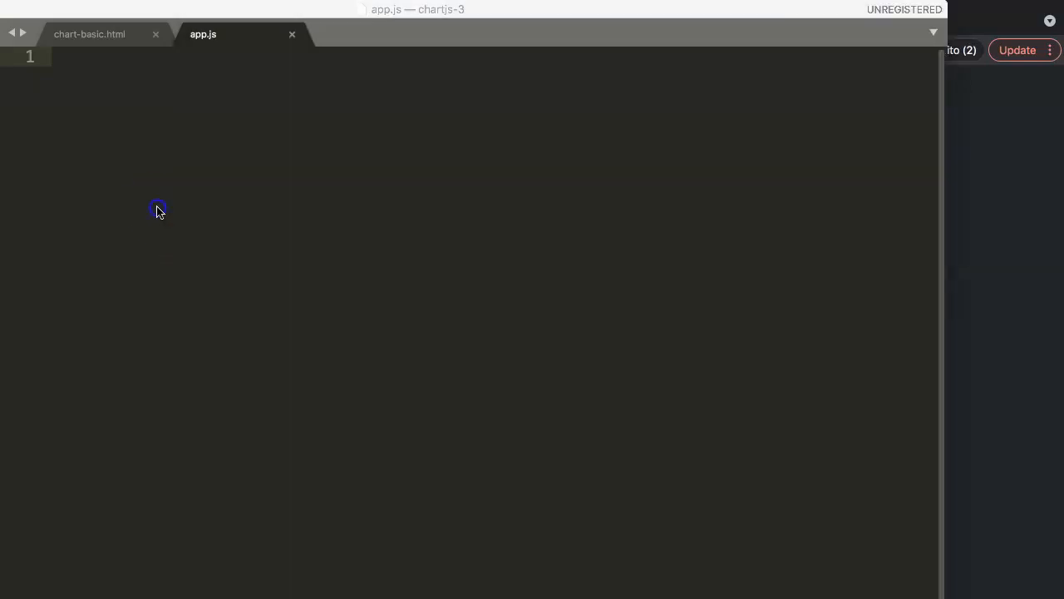
left_click(90, 34)
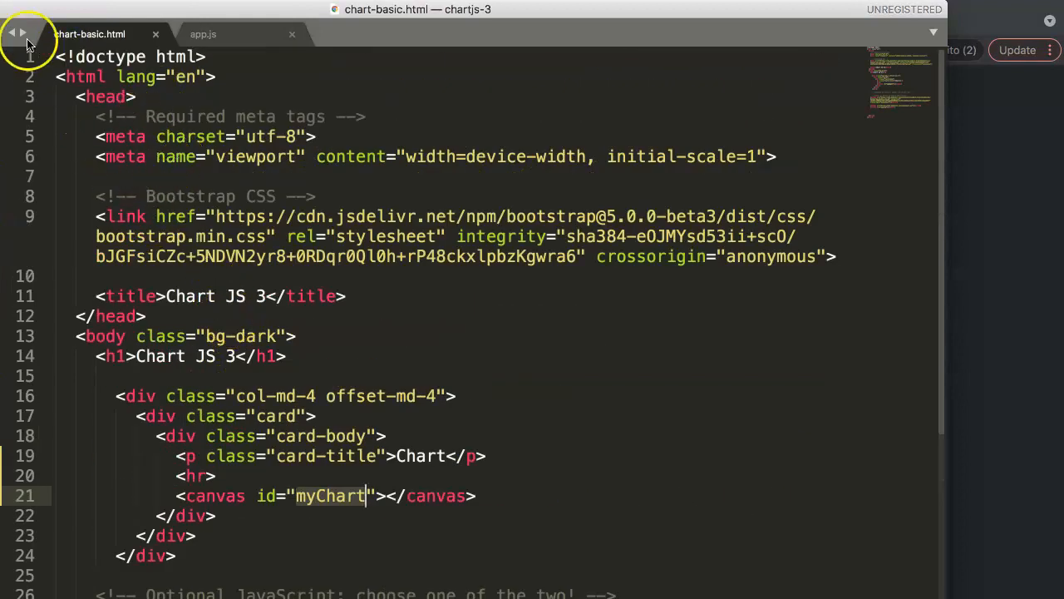
scroll("down", 3)
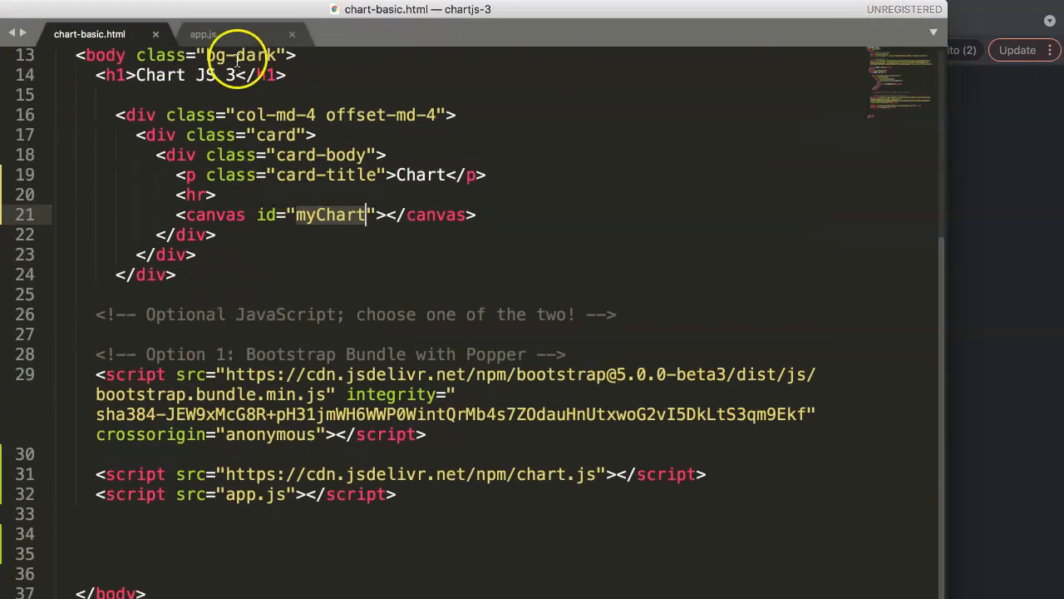
left_click(203, 33)
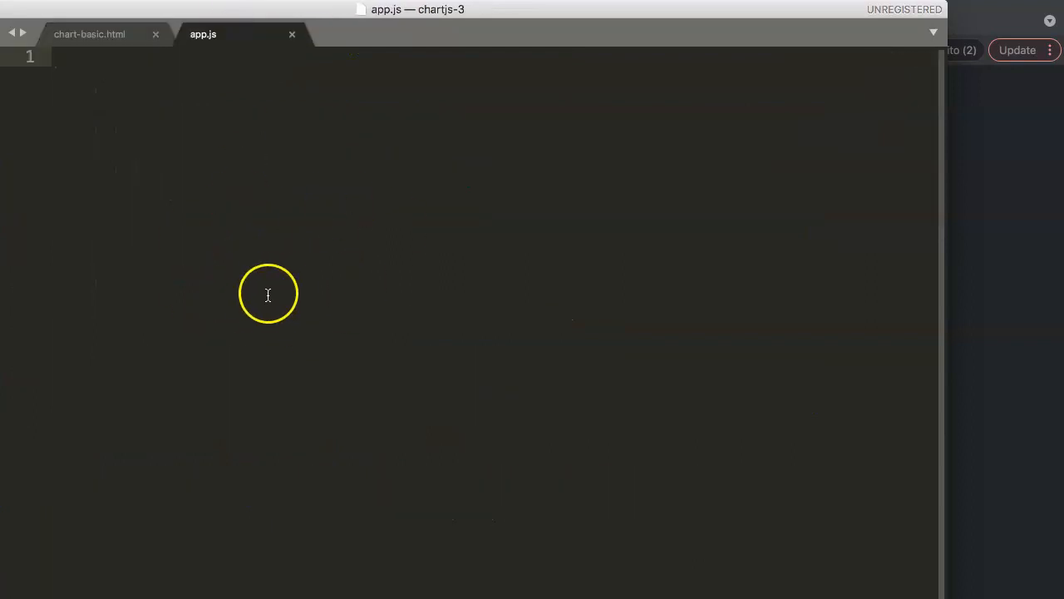
mouse_move(406, 326)
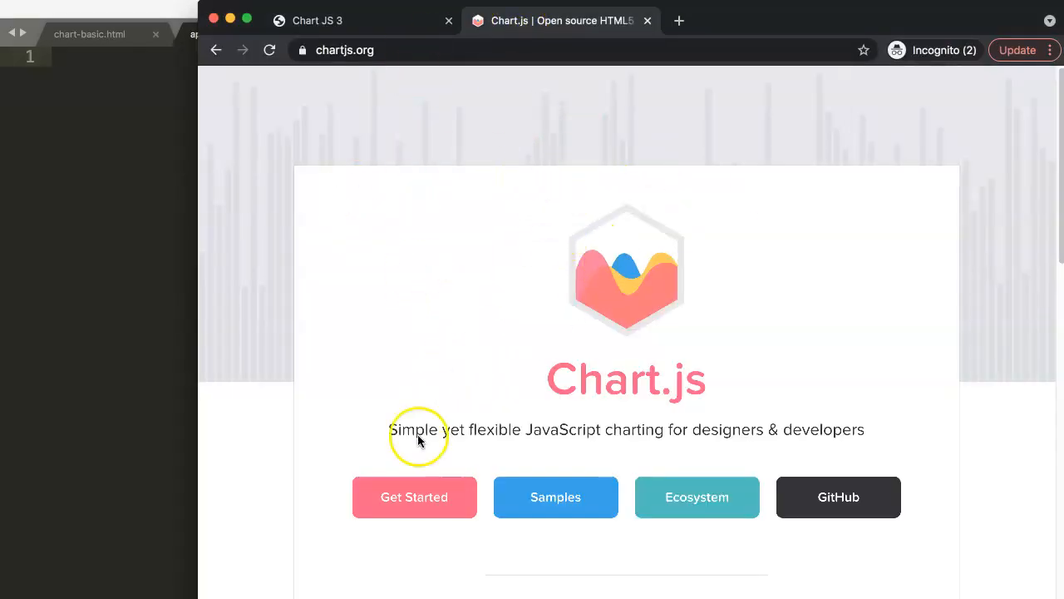
Step: Reach the Chart.js docs' Getting Started > Usage page and its Creating a Chart example
left_click(414, 497)
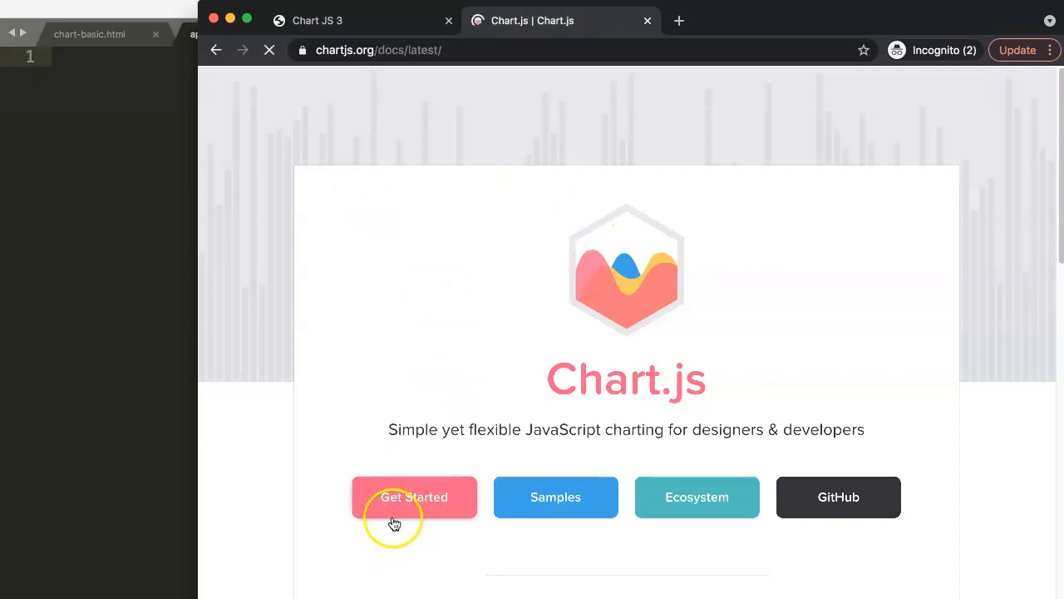
left_click(414, 495)
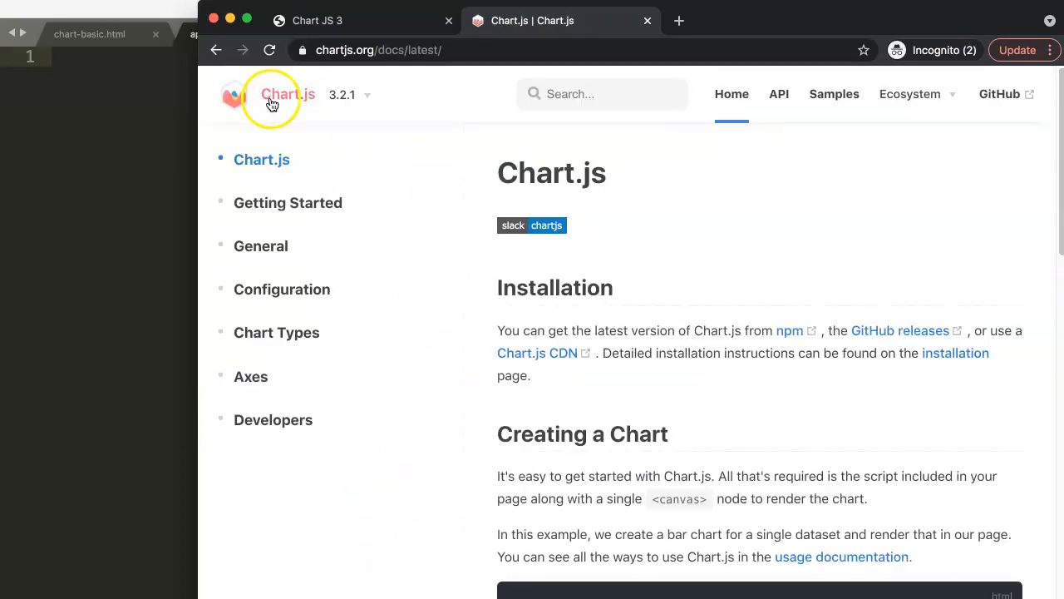
left_click(349, 93)
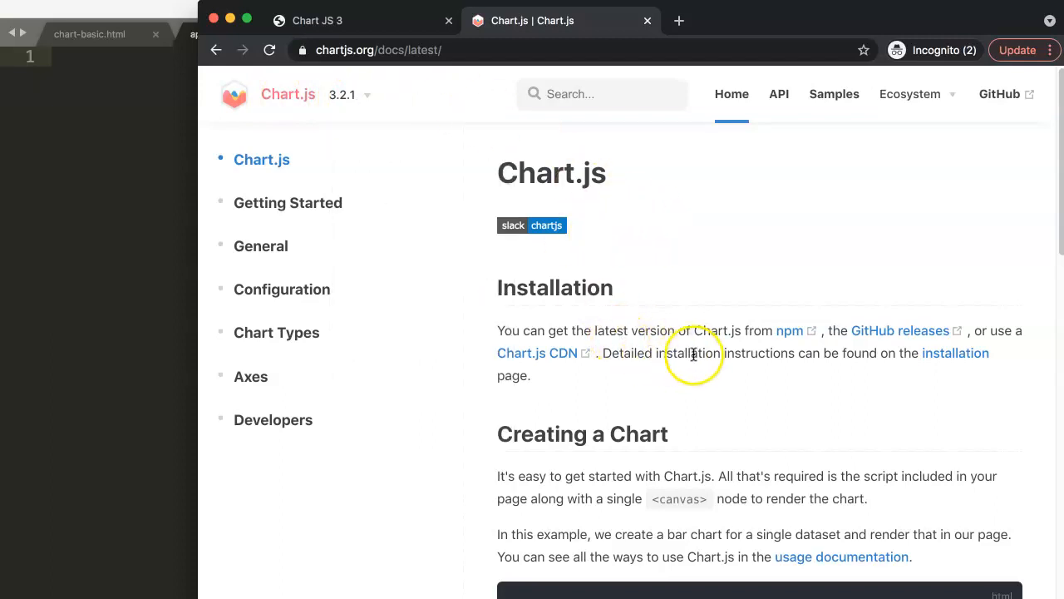
left_click(288, 202)
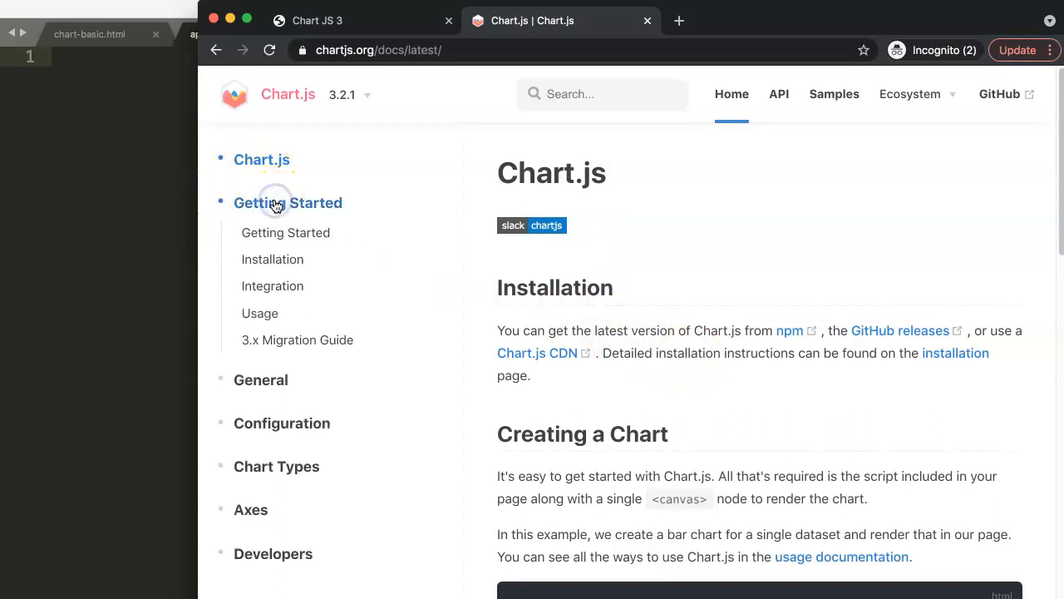
left_click(259, 312)
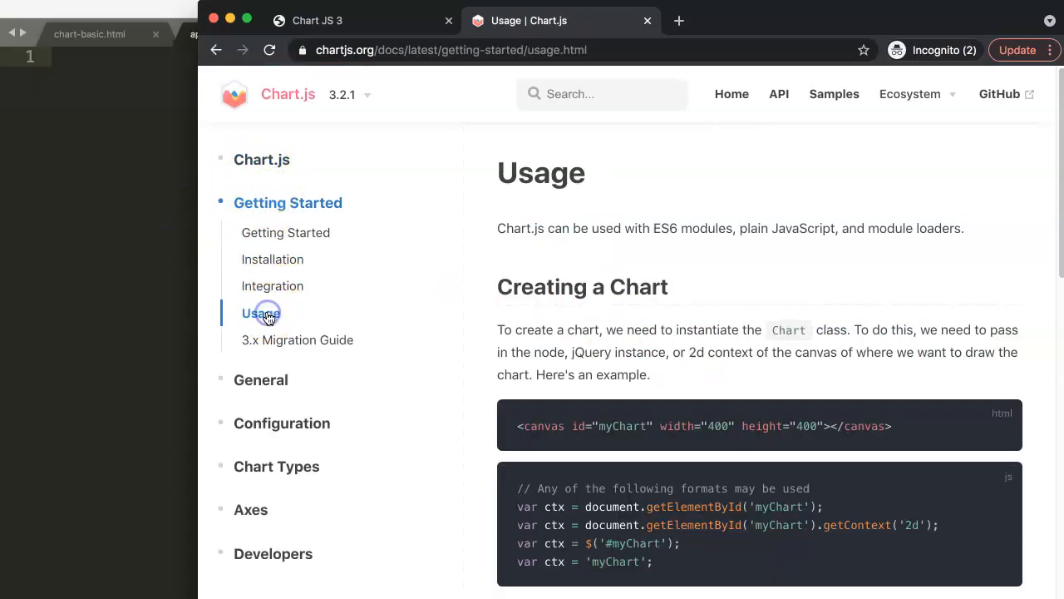
scroll("down", 3)
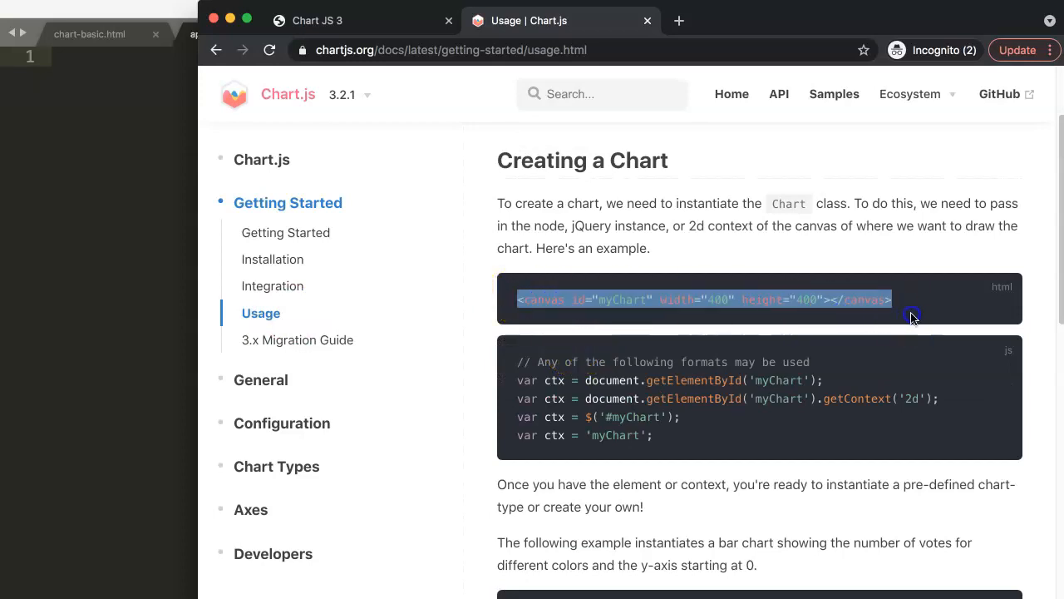
mouse_move(90, 38)
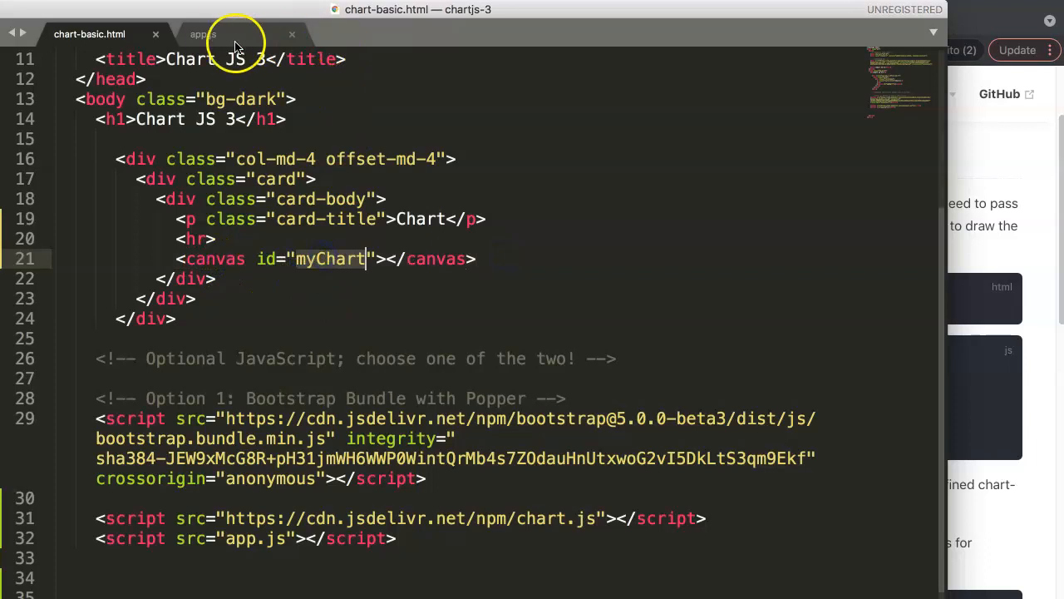
Step: Glance at the empty app.js in Sublime Text, then return to the Chart.js Usage docs
left_click(203, 34)
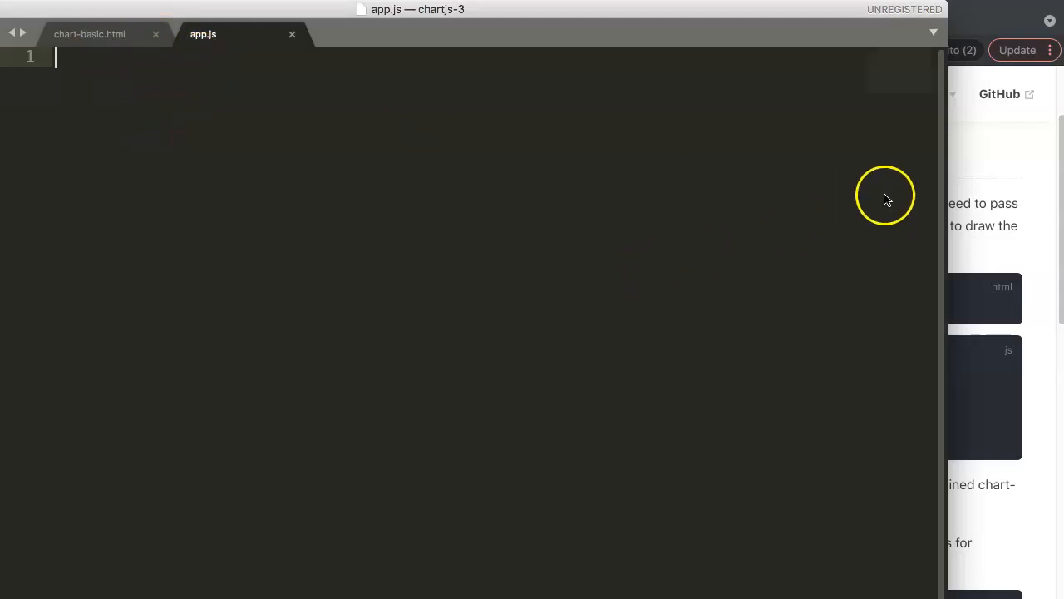
left_click(90, 33)
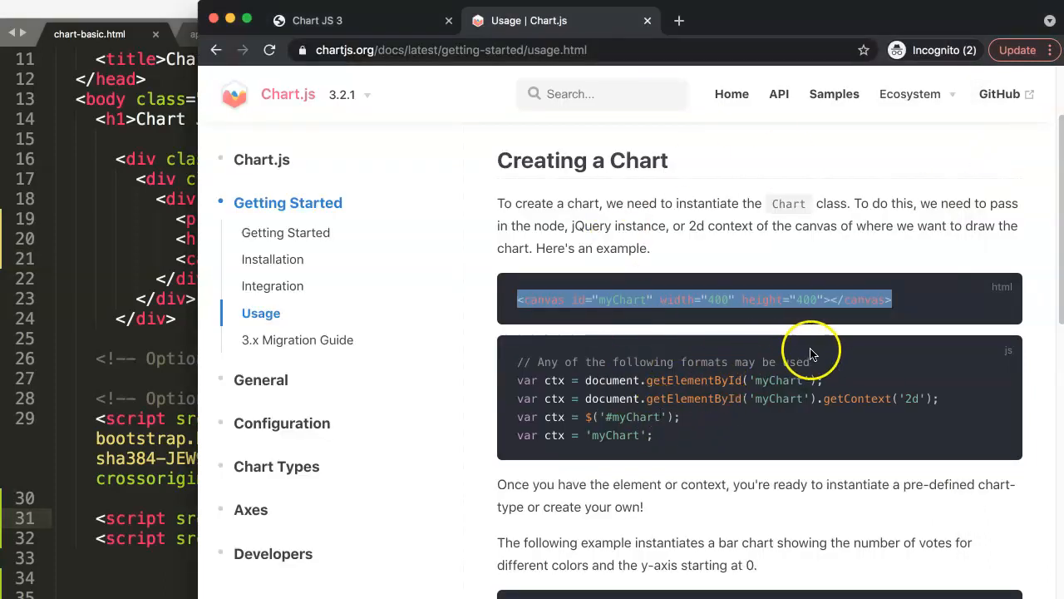
Step: Select the docs' bar-chart example script (ctx comment and chart code) to copy into app.js
scroll("down", 3)
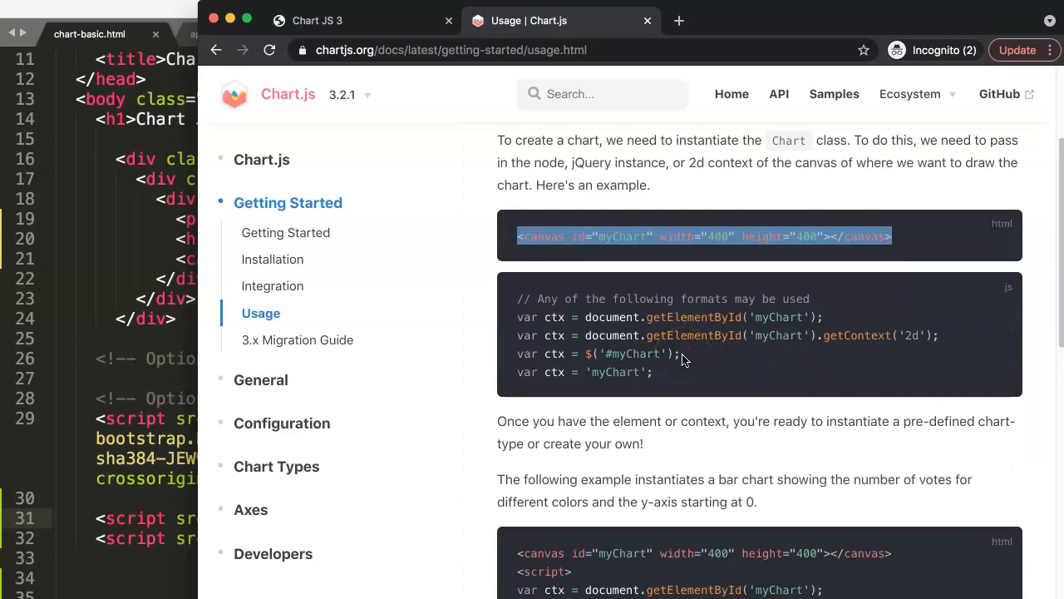
left_click(626, 336)
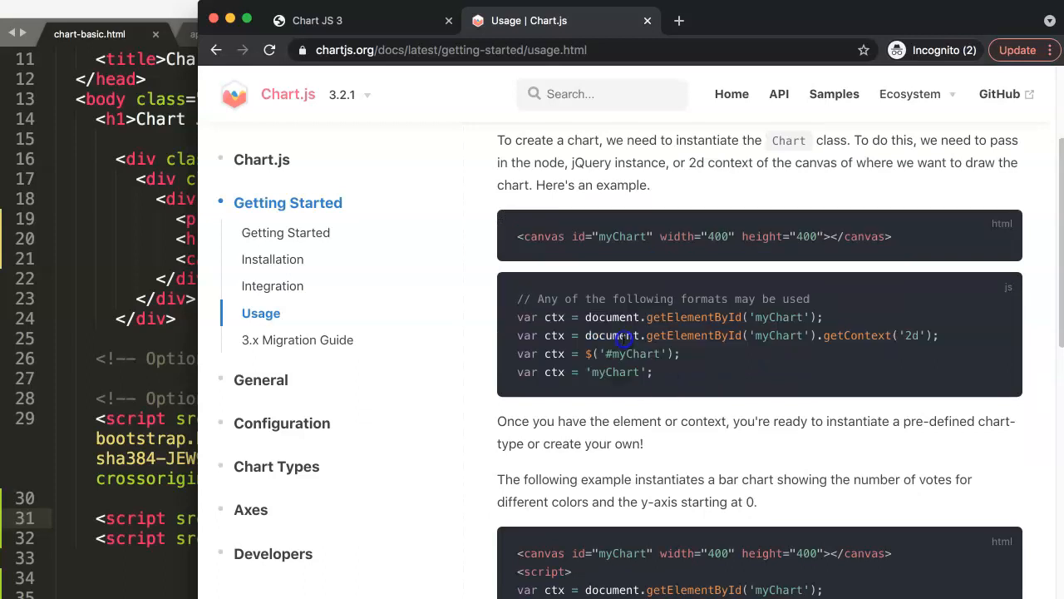
left_click_drag(541, 299, 808, 299)
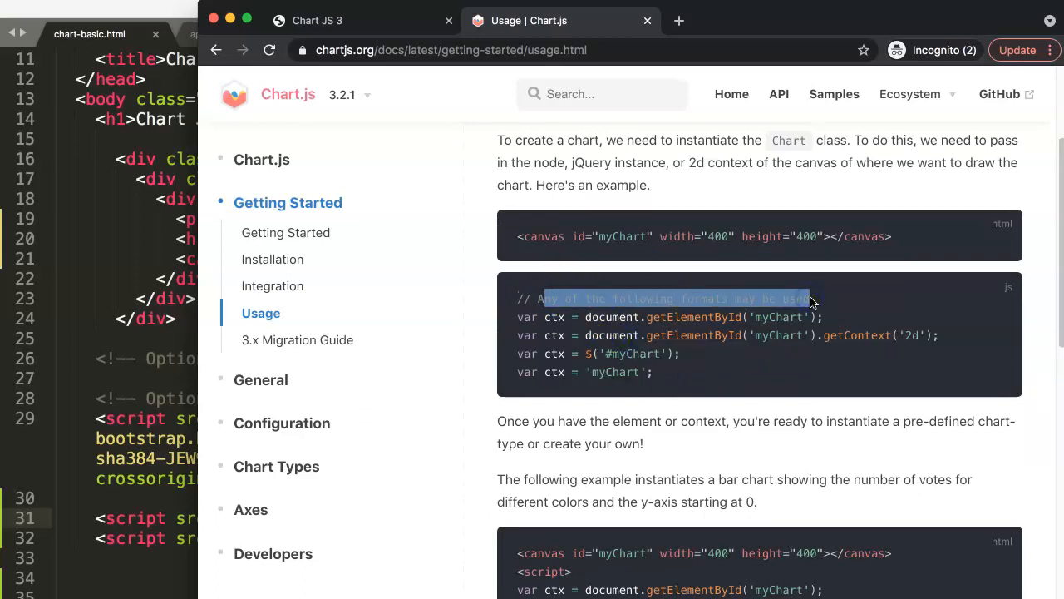
scroll("down", 3)
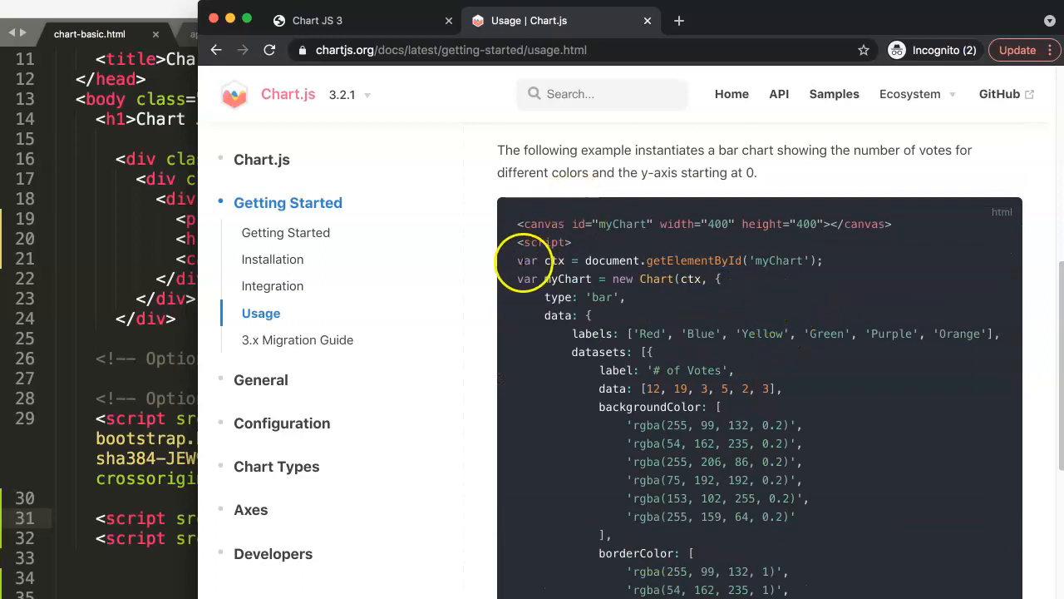
left_click_drag(517, 260, 616, 298)
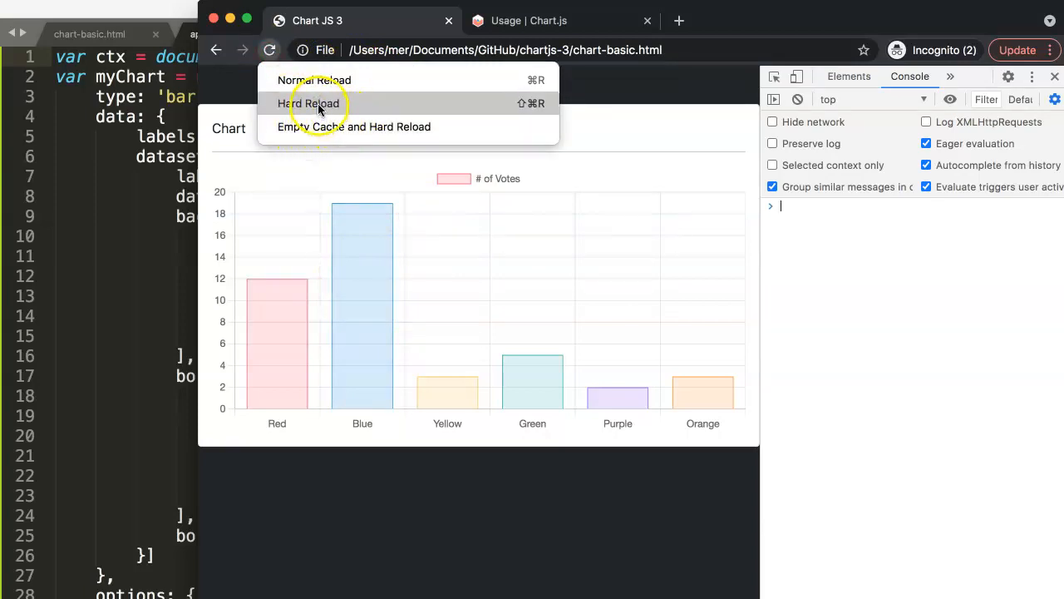
Step: Reload the chart page showing the votes bars, then return to the Usage docs tab
left_click(316, 103)
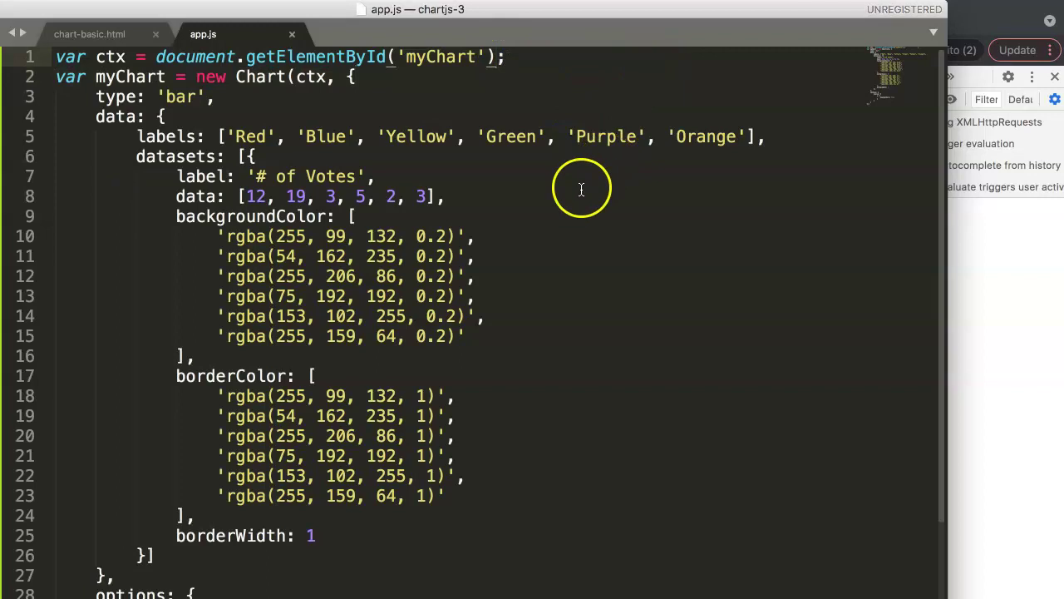
mouse_move(549, 193)
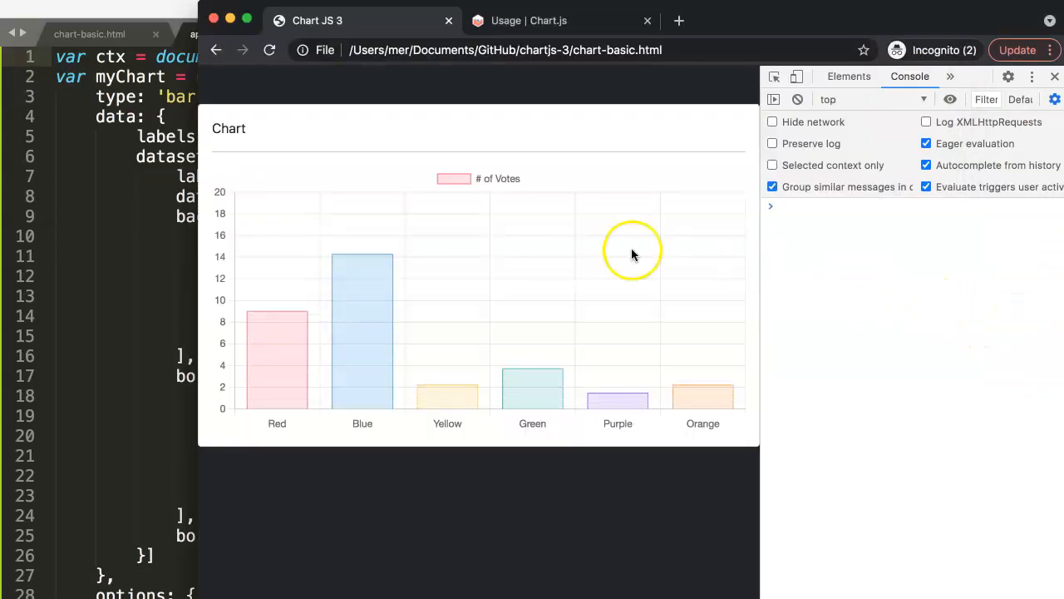
left_click(536, 20)
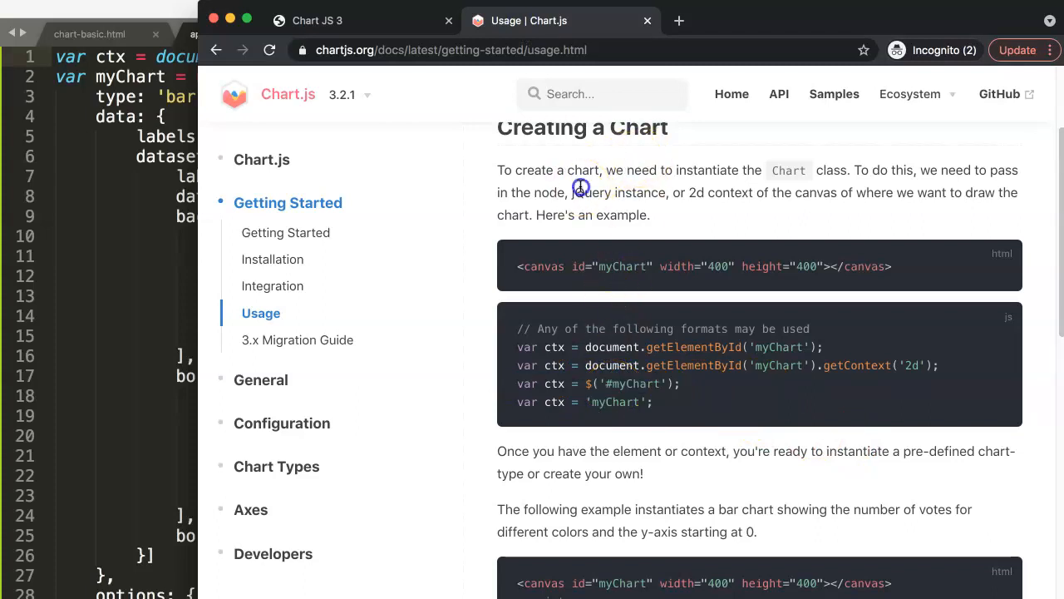
Step: Take the docs' var ctx = 'myChart' line into app.js and hard-reload the chart page
double_click(590, 193)
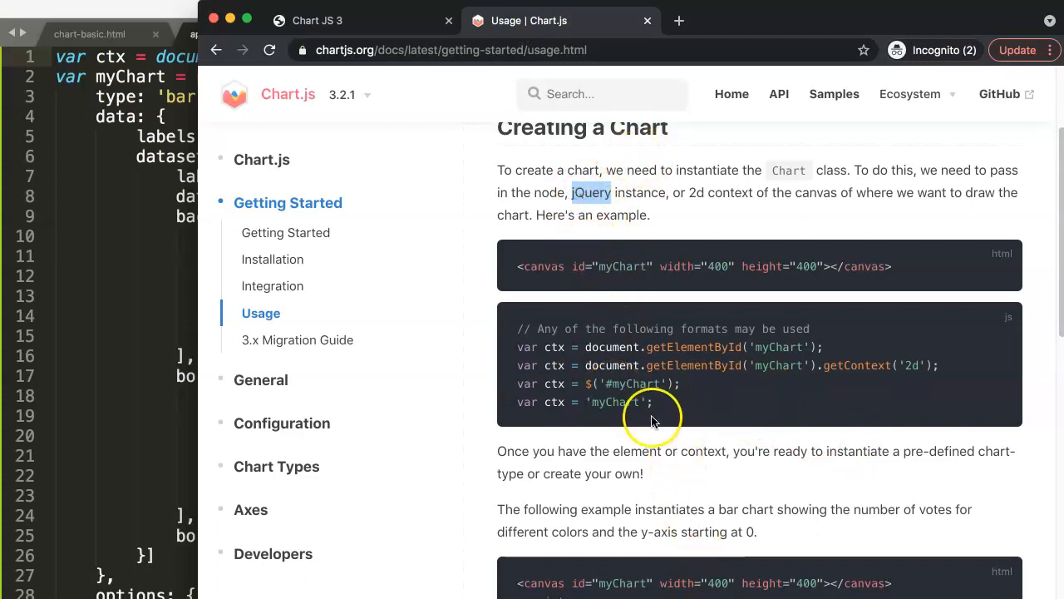
triple_click(574, 401)
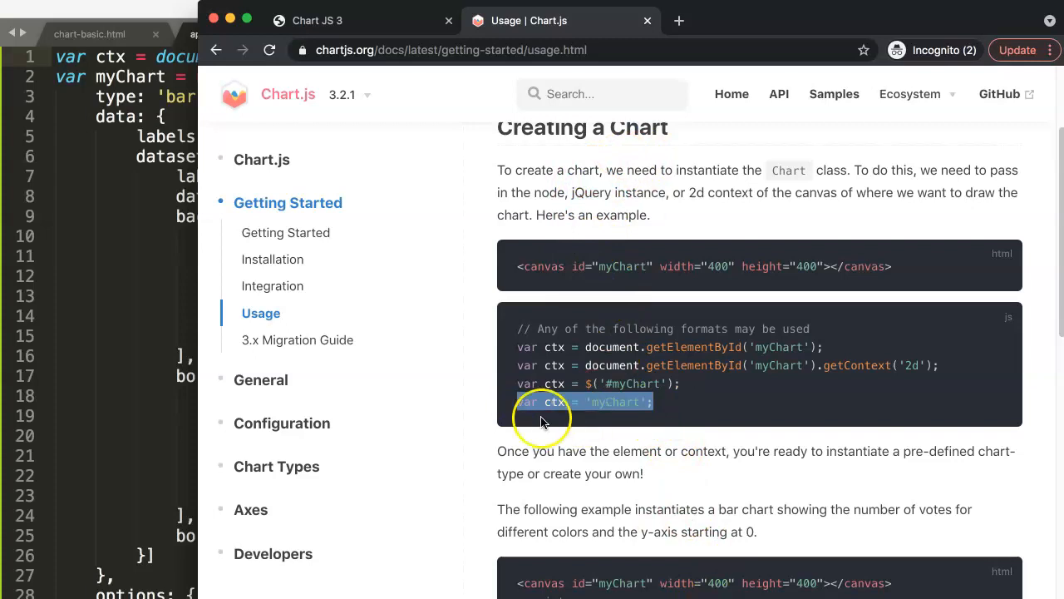
mouse_move(629, 424)
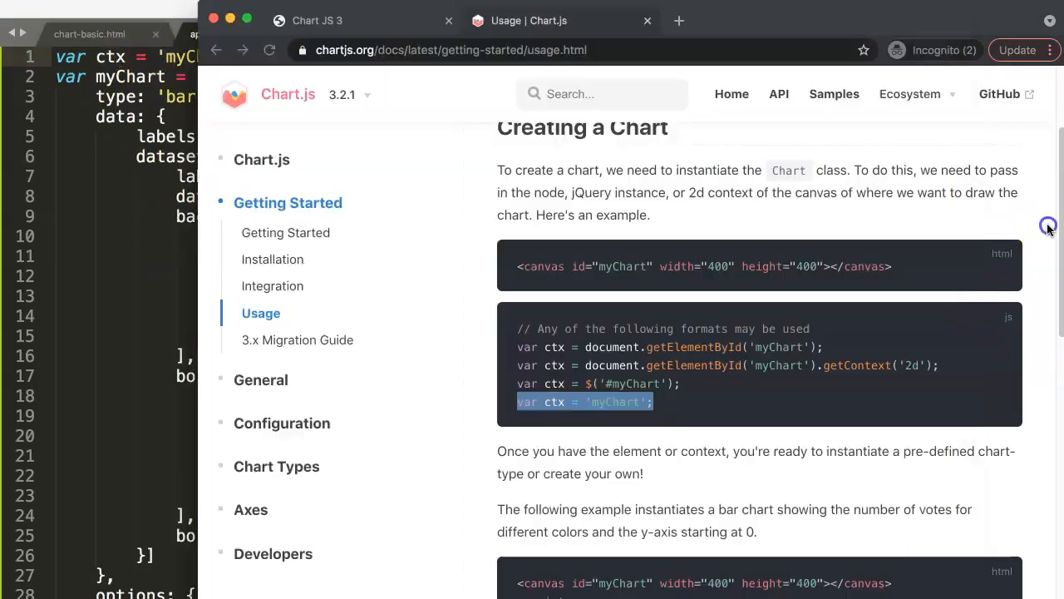
left_click(339, 20)
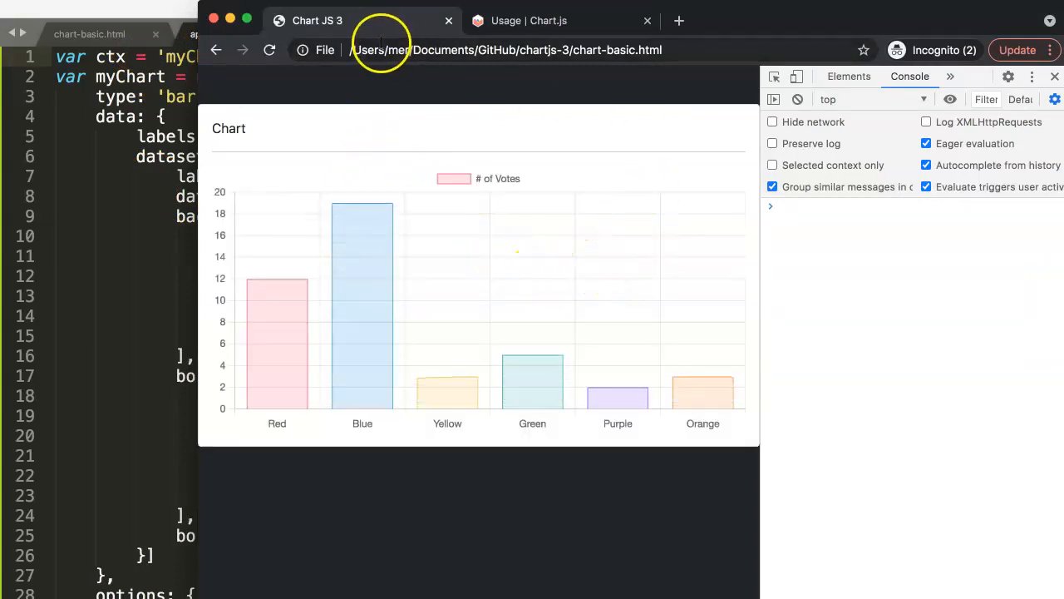
right_click(269, 49)
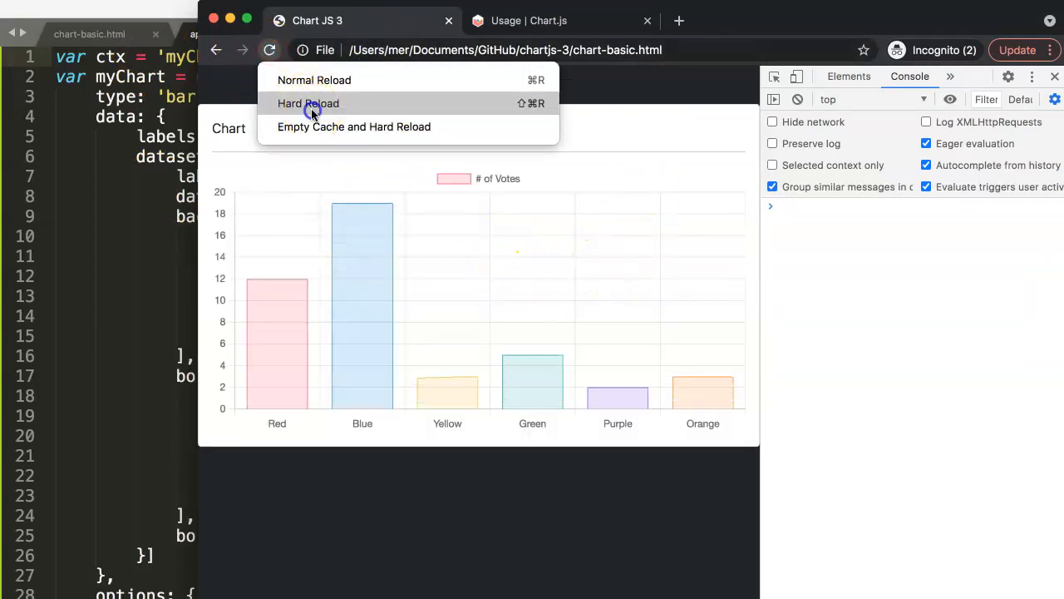
left_click(306, 103)
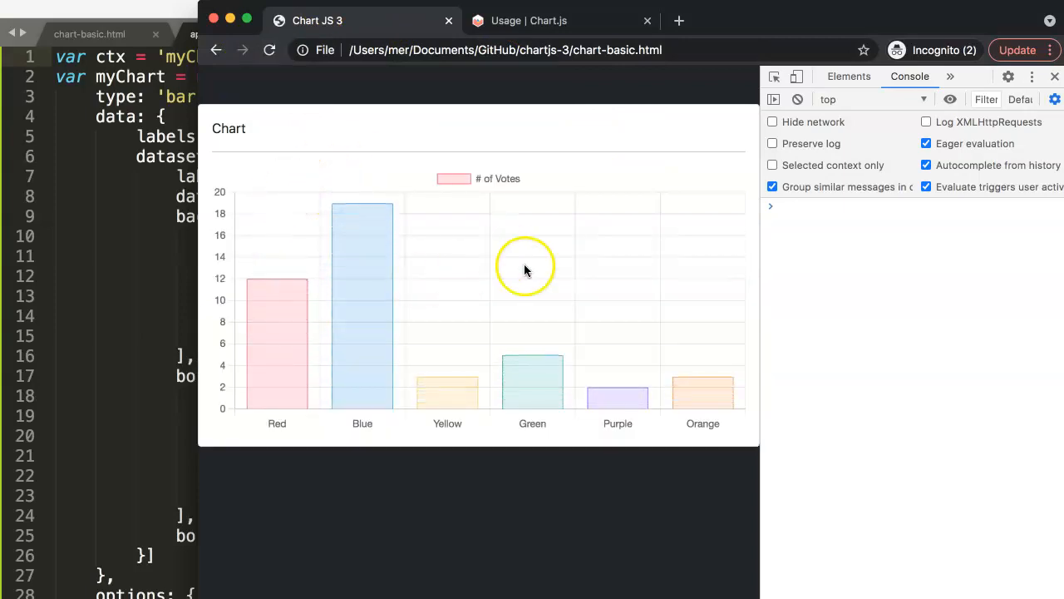
mouse_move(630, 275)
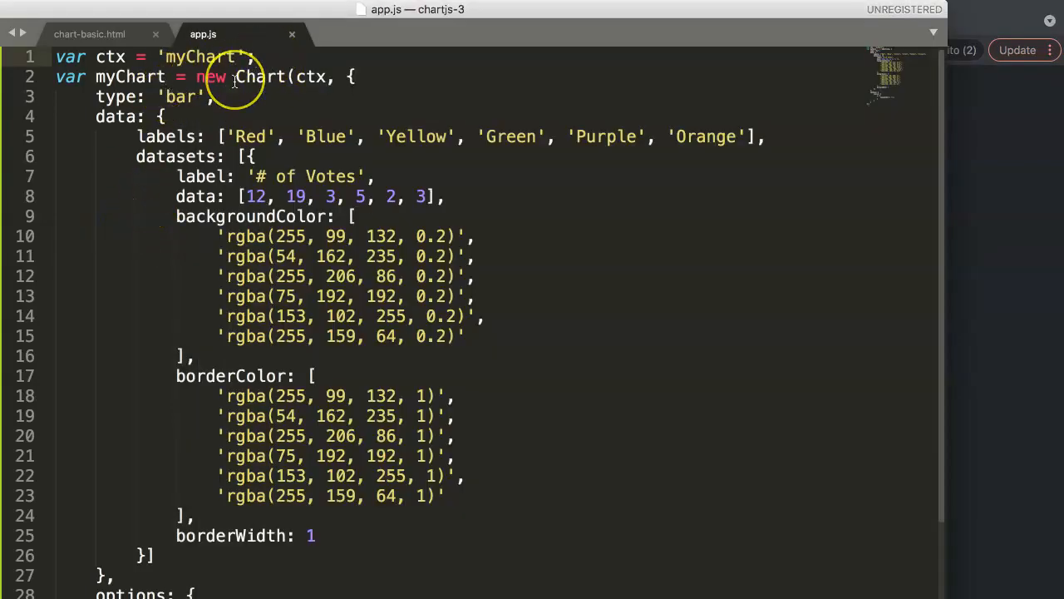
mouse_move(731, 153)
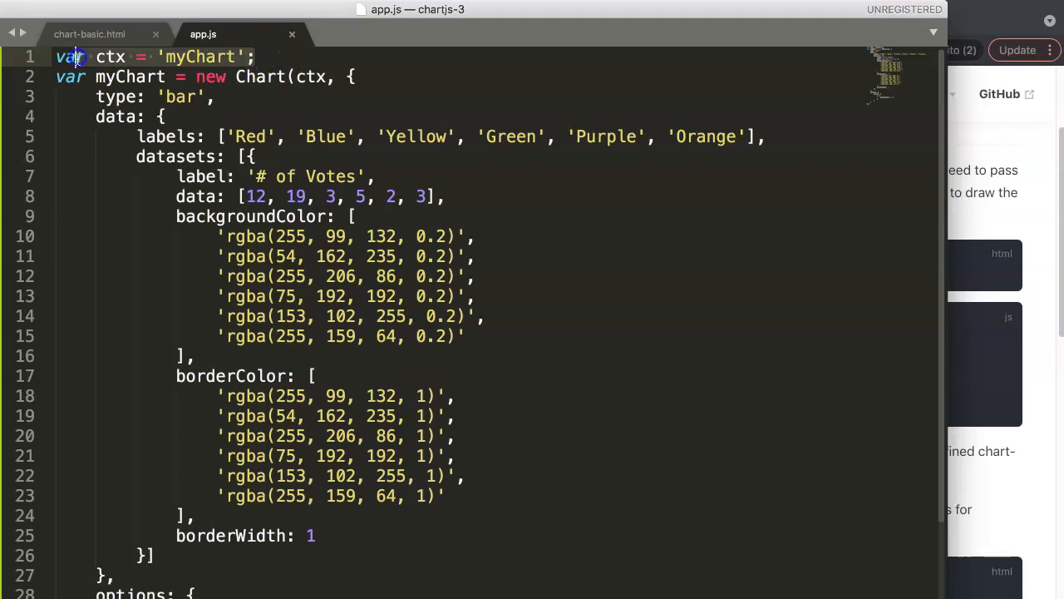
Step: Set ctx in app.js line 1 back to document.getElementById('myChart')
type("document.getElementById('myChart')")
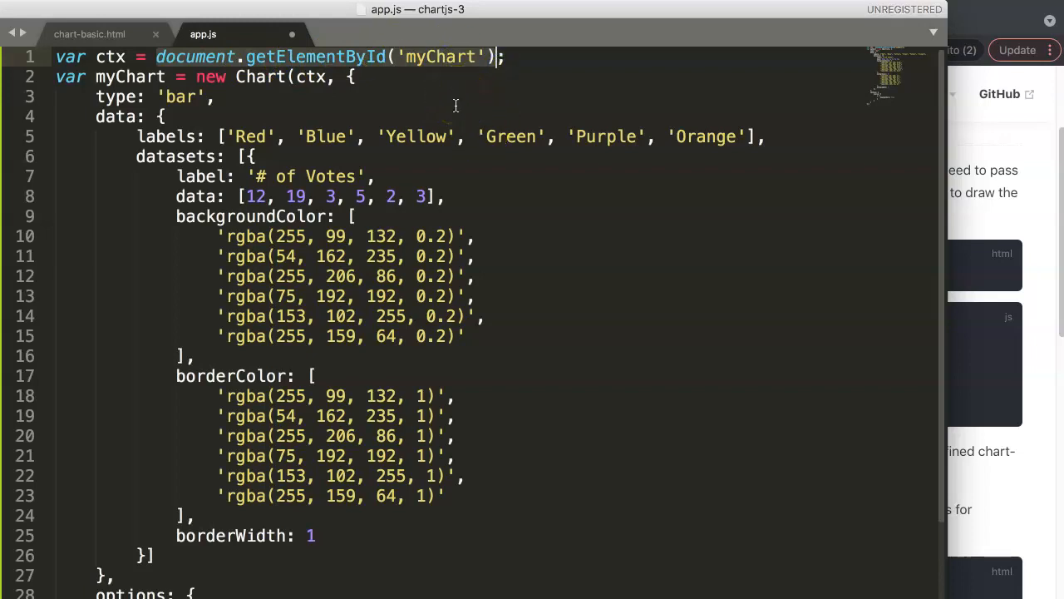
mouse_move(562, 100)
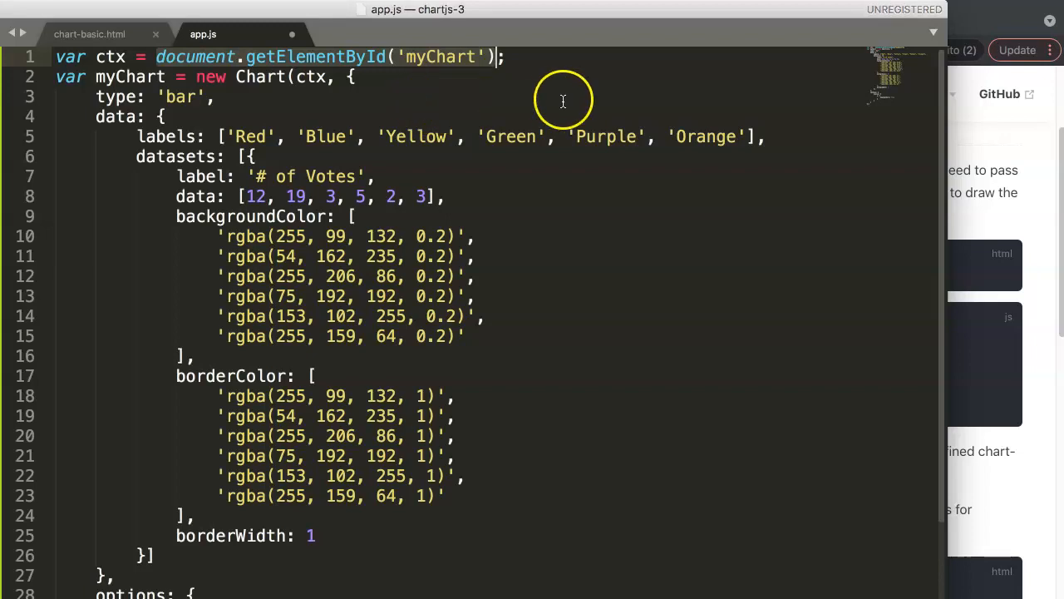
mouse_move(997, 177)
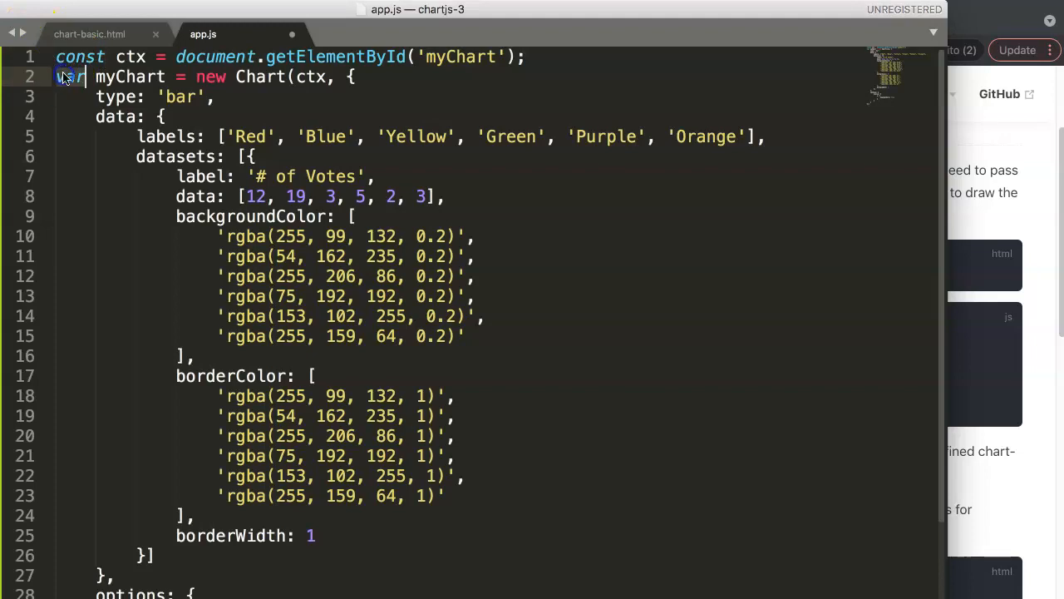
Step: Declare ctx and myChart with const, and close Chrome's DevTools panel beside the chart
type("const")
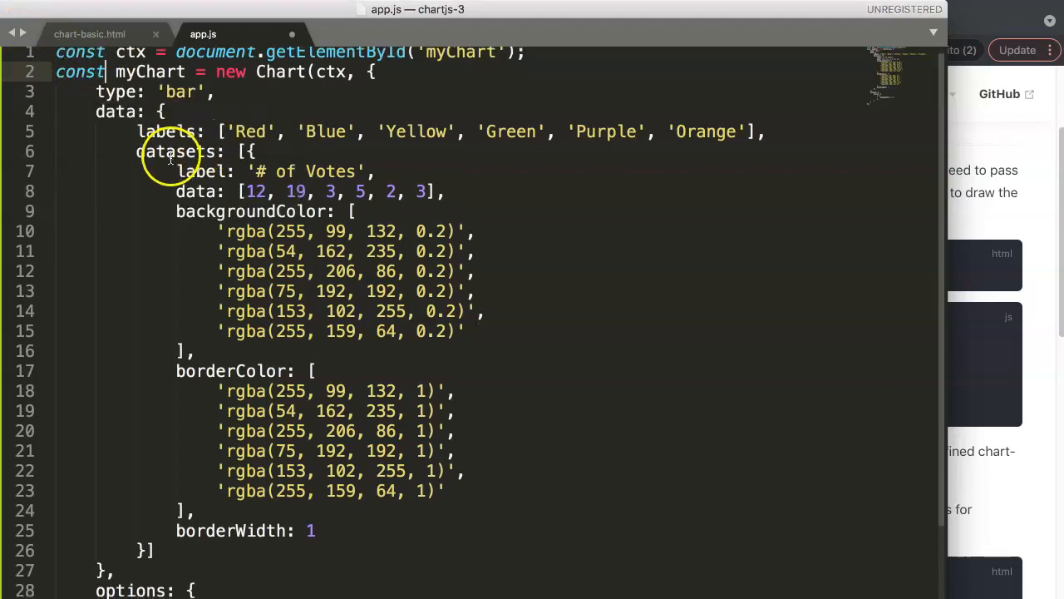
scroll("down", 3)
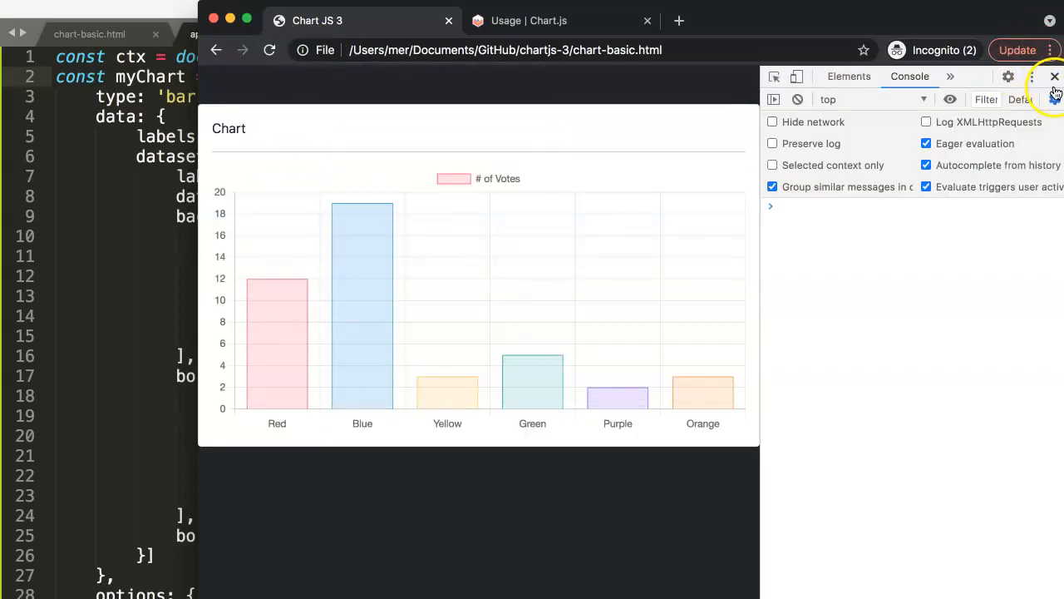
left_click(1028, 76)
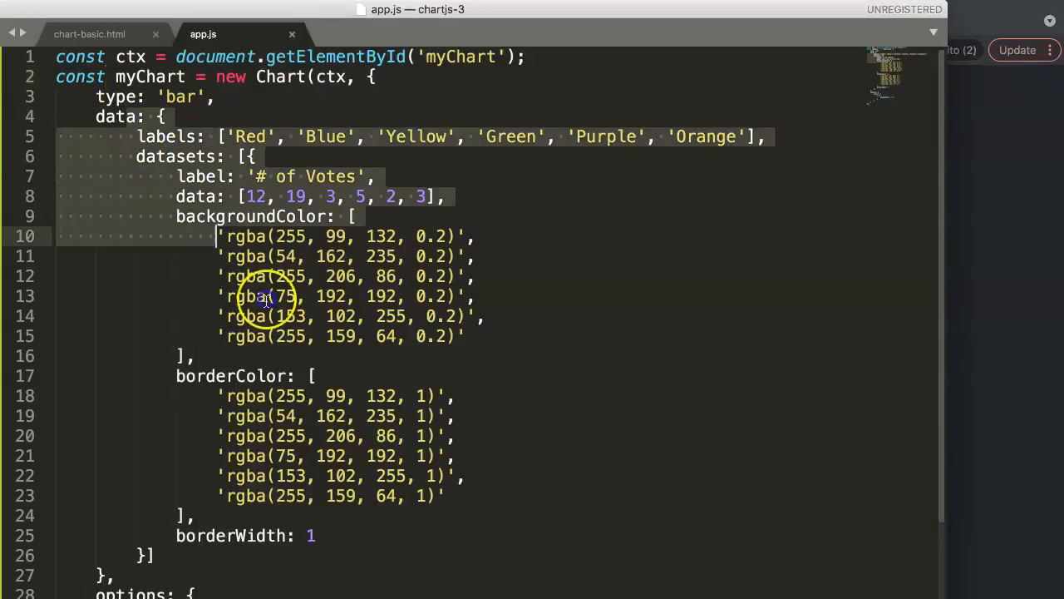
scroll("down", 3)
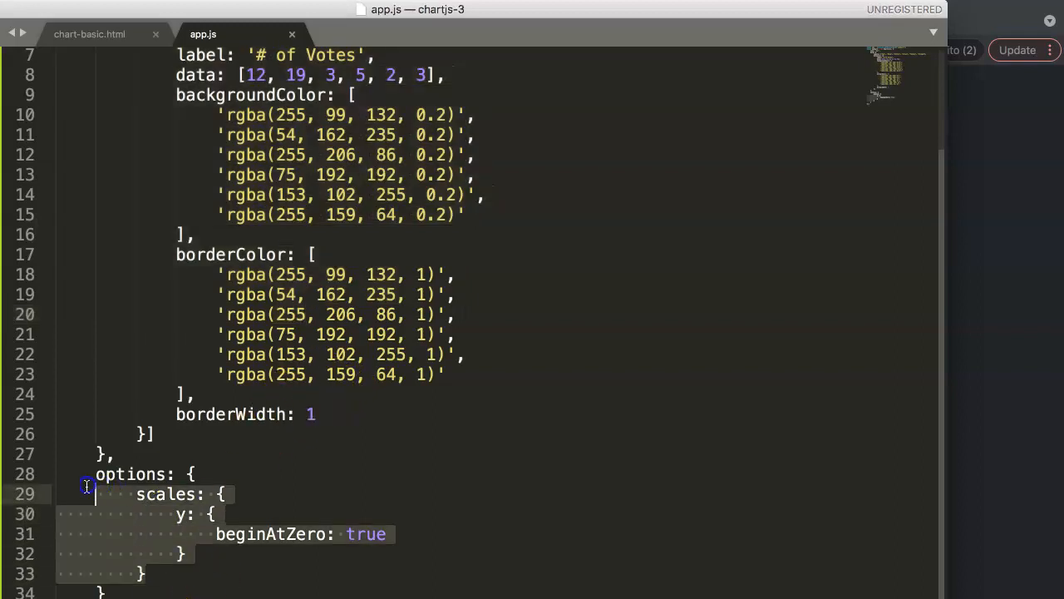
Step: Edit the scales y key (trying yAxes, back to y) and add an x: { } entry
left_click(153, 494)
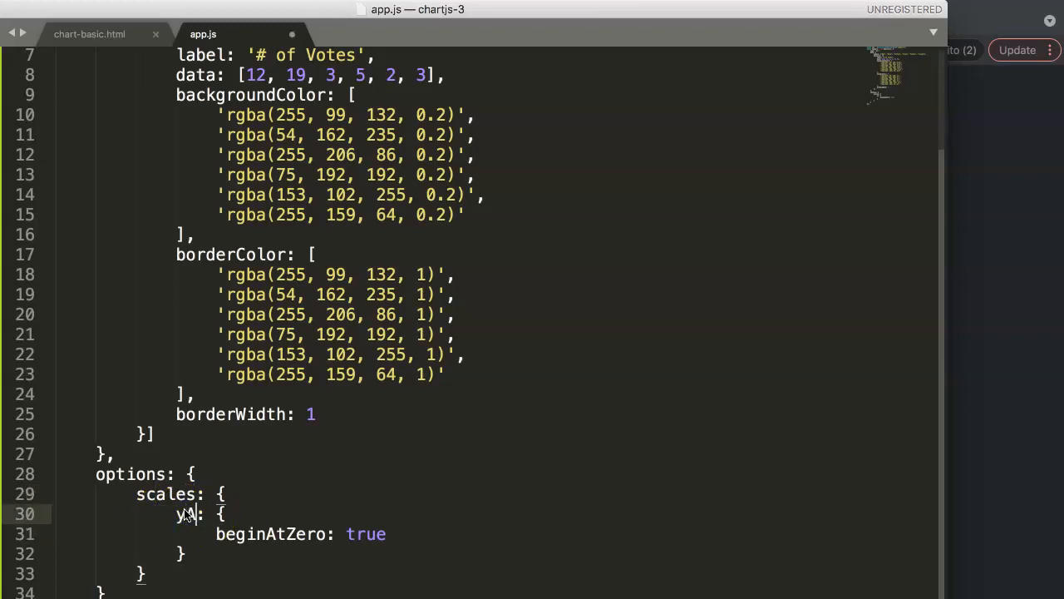
type("Axes")
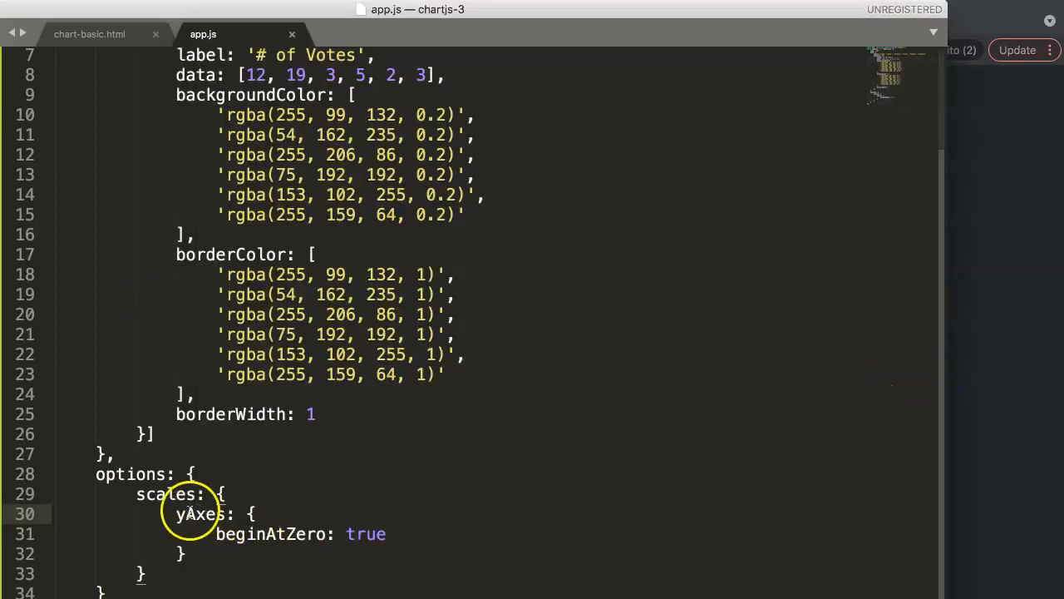
type("y:")
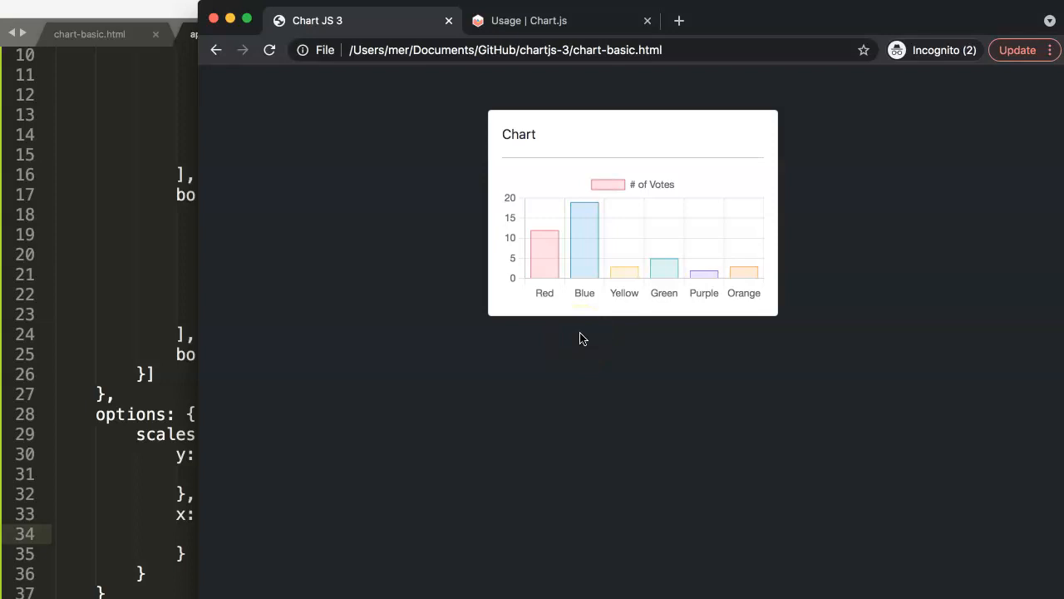
mouse_move(527, 351)
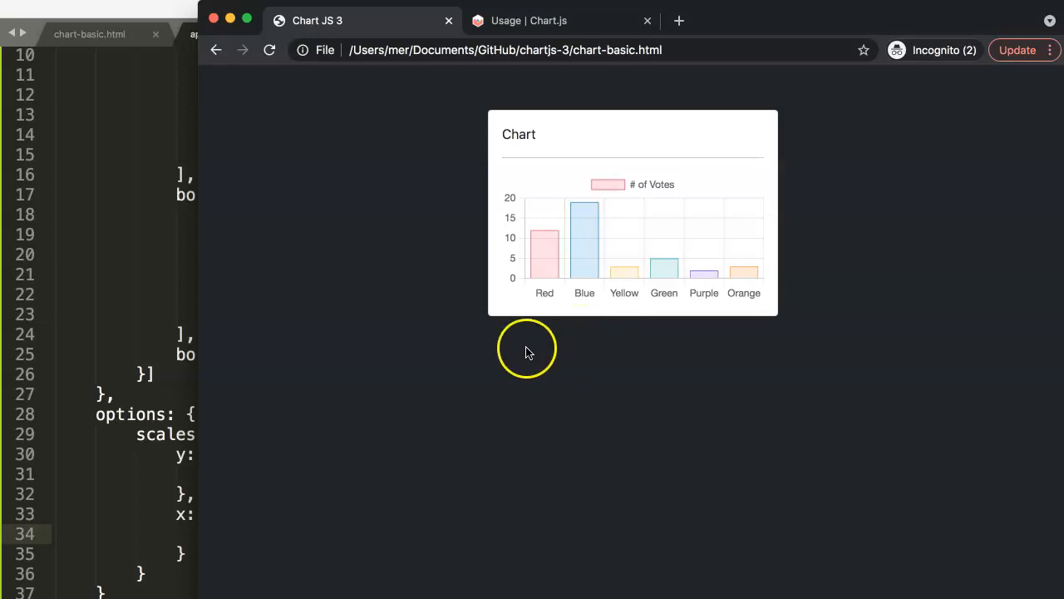